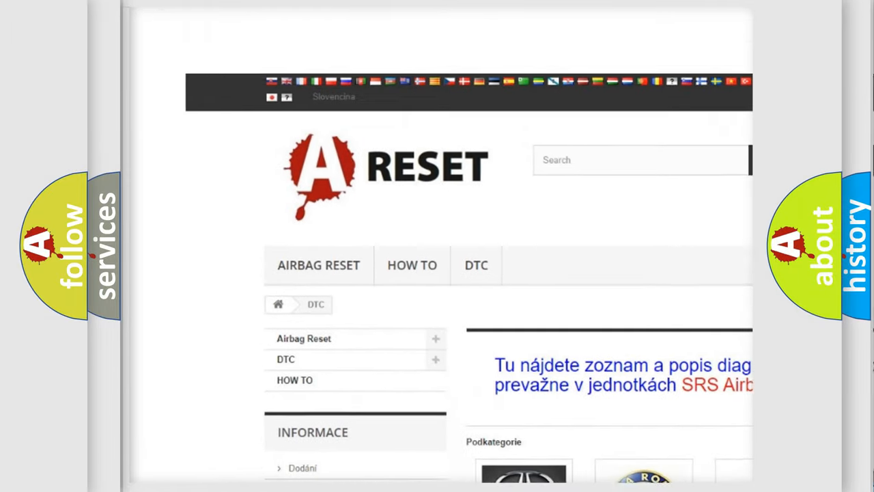
# Open the Saturn DTC listing from the category page and browse its trouble-code table
pyautogui.scroll(-3)
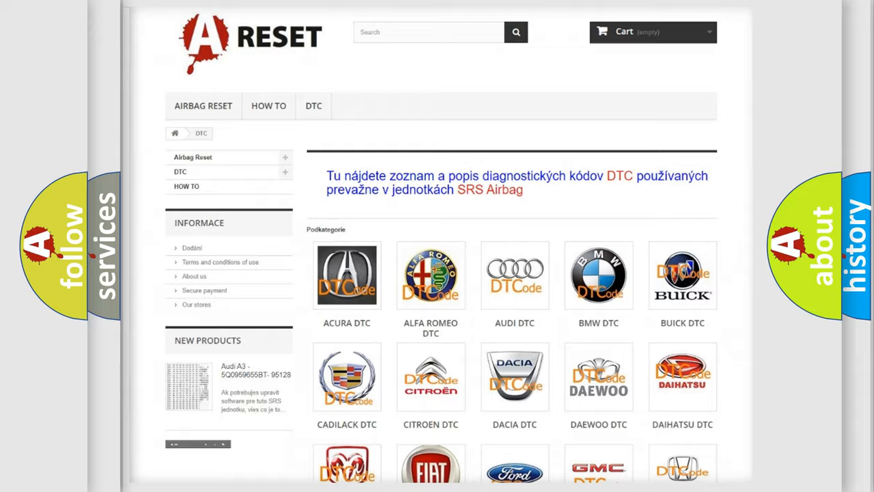
pyautogui.scroll(-3)
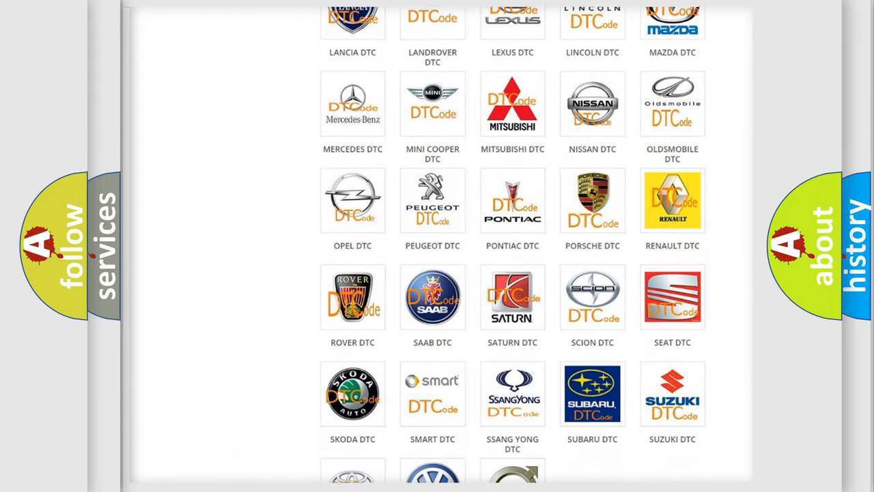
pyautogui.scroll(-3)
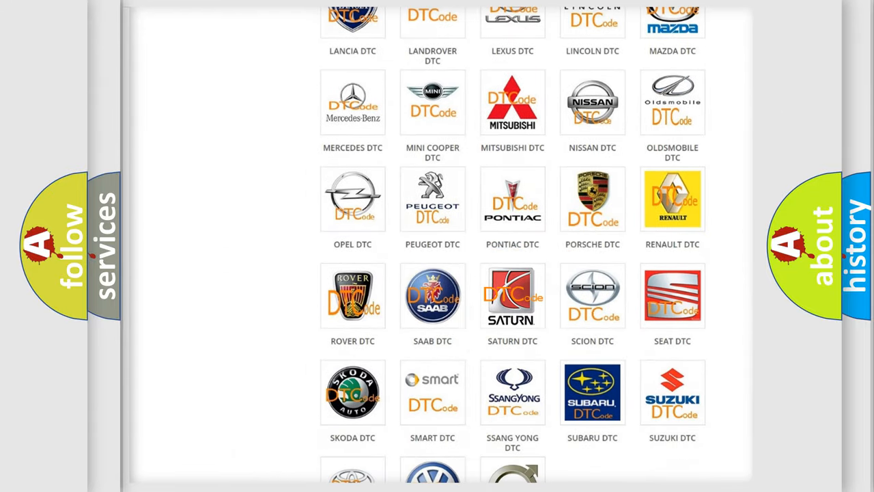
pyautogui.click(512, 295)
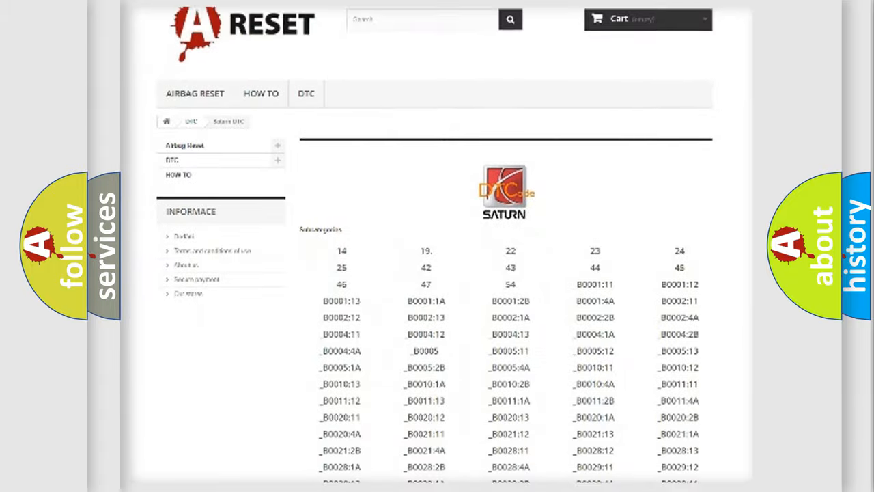
pyautogui.scroll(-3)
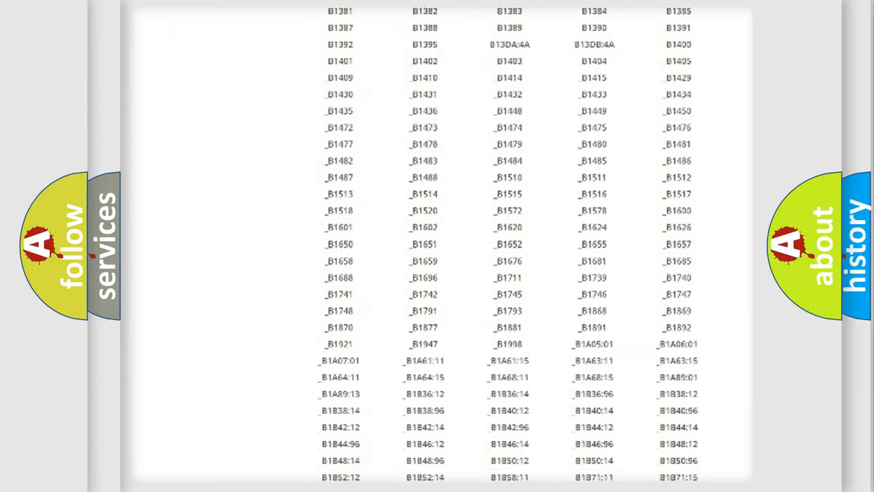